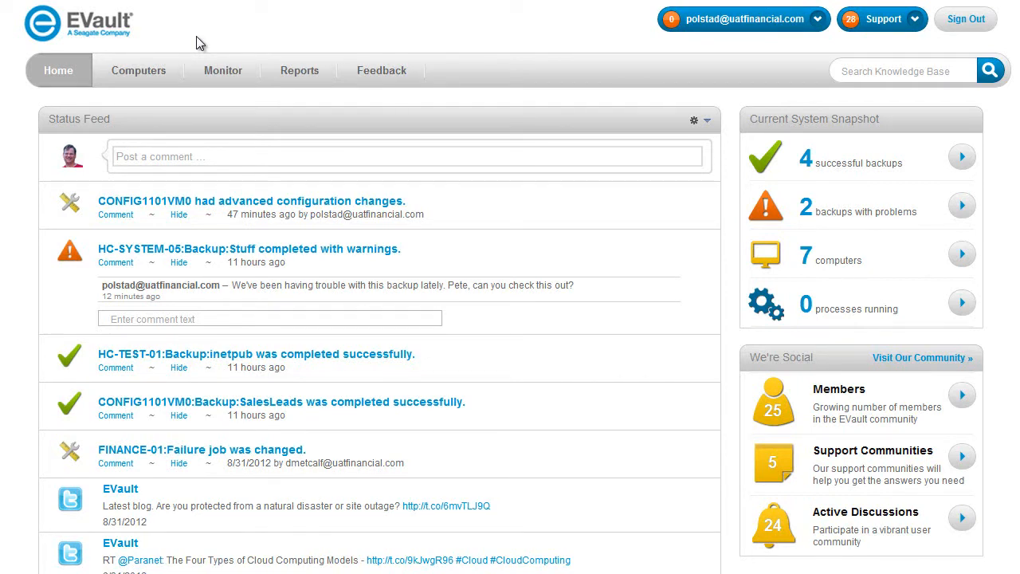
pyautogui.moveTo(219, 35)
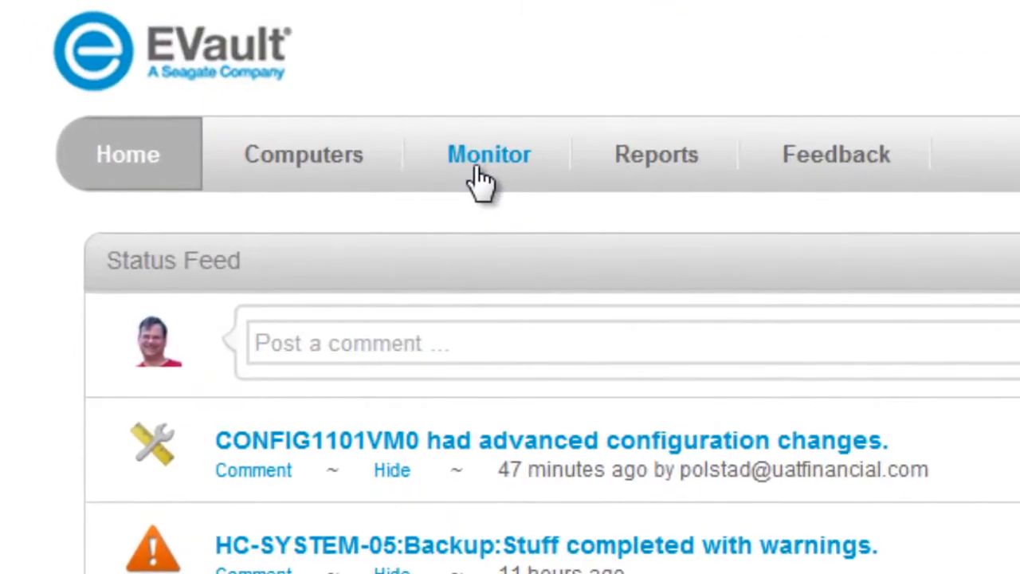
pyautogui.moveTo(656, 154)
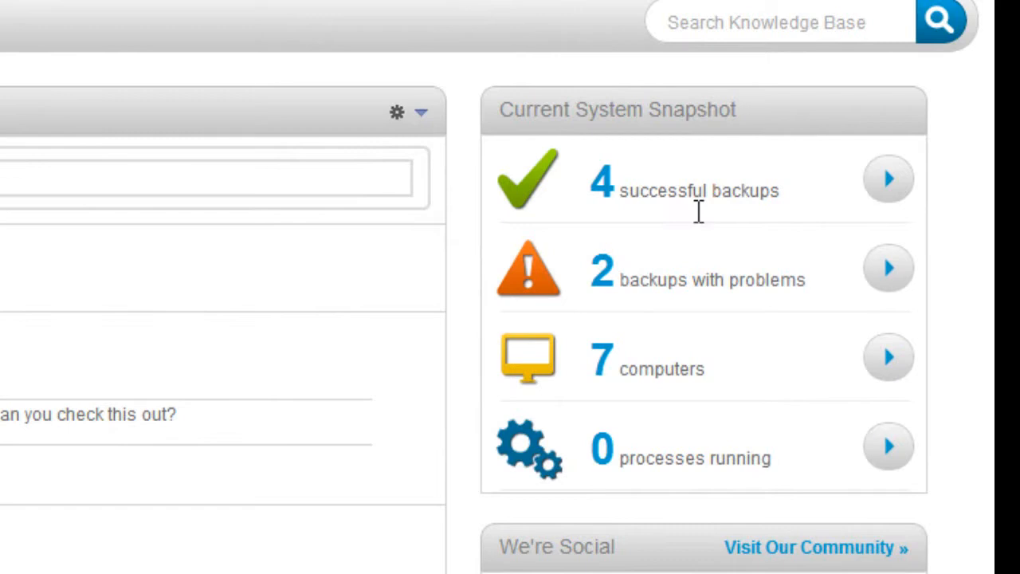
pyautogui.moveTo(832, 179)
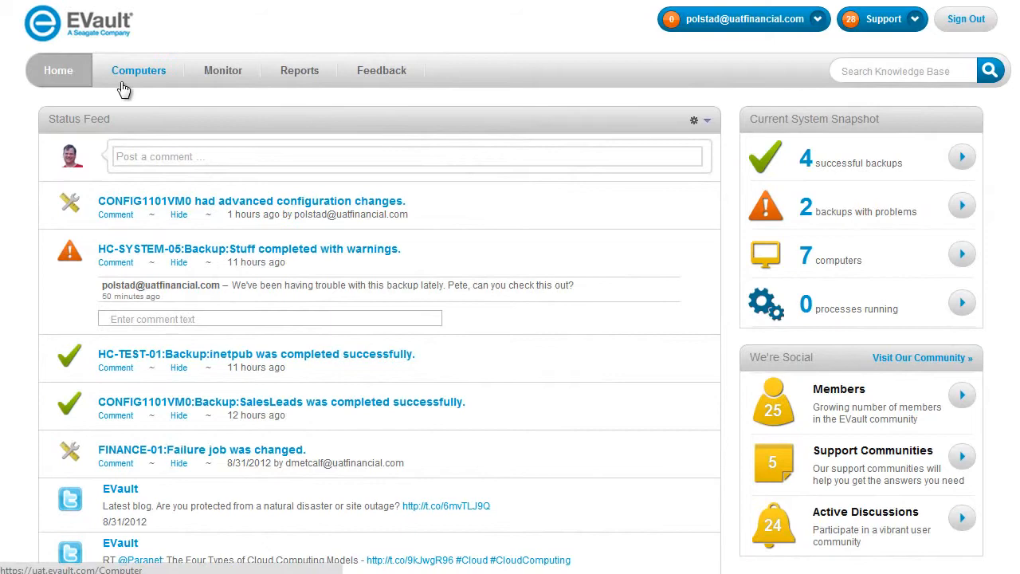
# - Show the Computers page listing all seven machines with type, OS and status
pyautogui.click(139, 70)
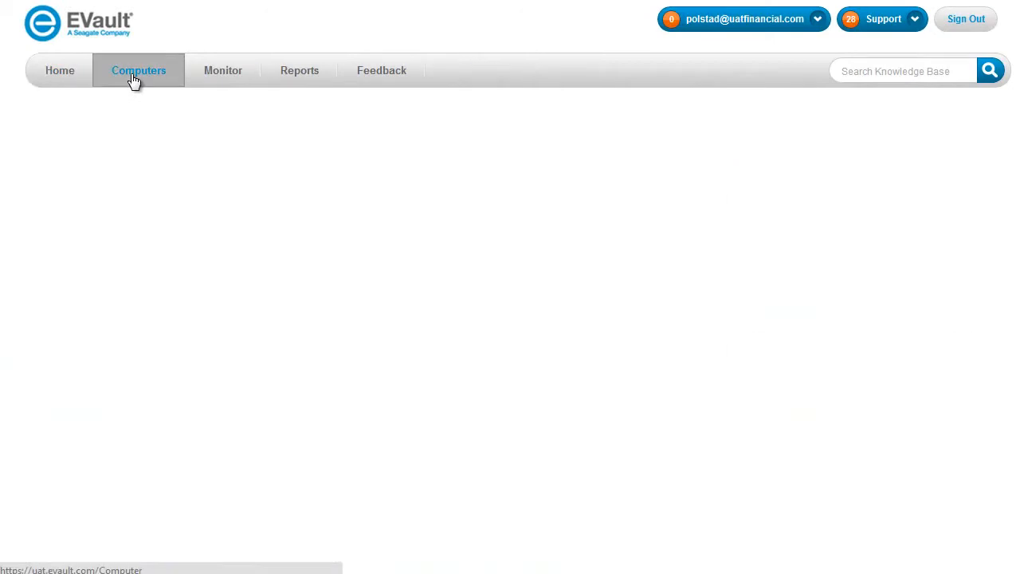
pyautogui.click(137, 70)
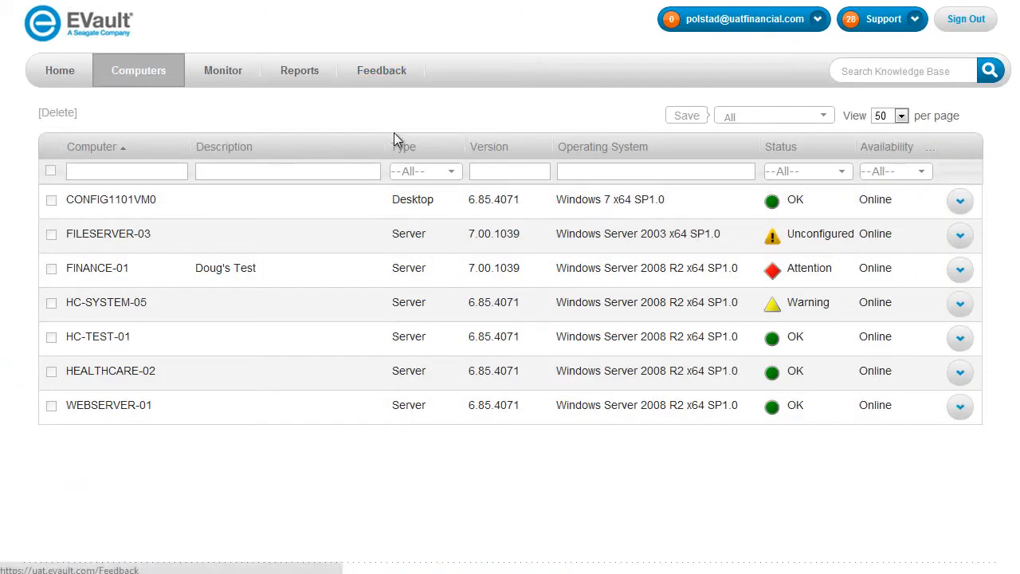
pyautogui.moveTo(445, 124)
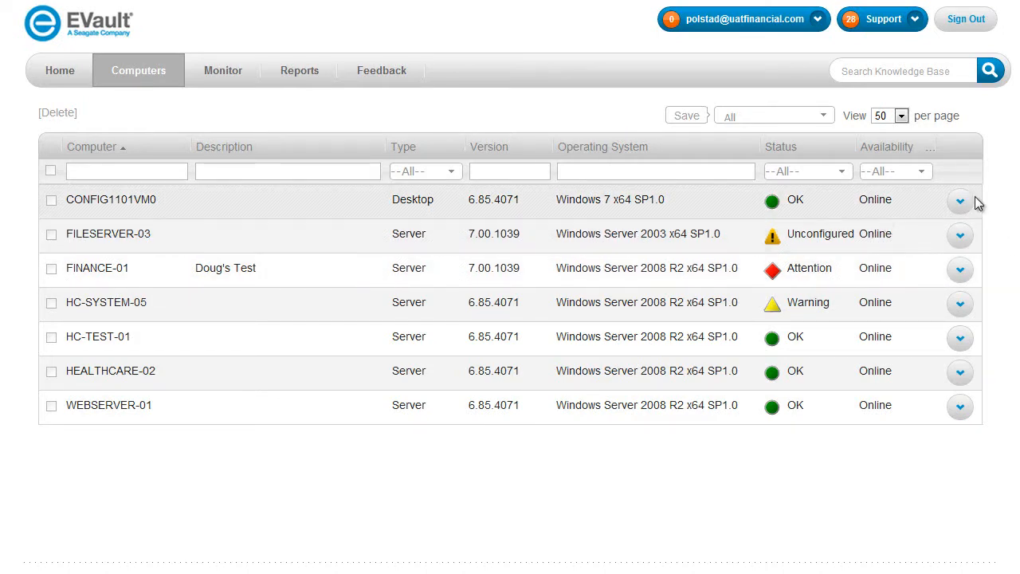
# - Expand CONFIG1101VM0, run the SalesLeads backup, and dismiss Process Details once completed
pyautogui.click(960, 200)
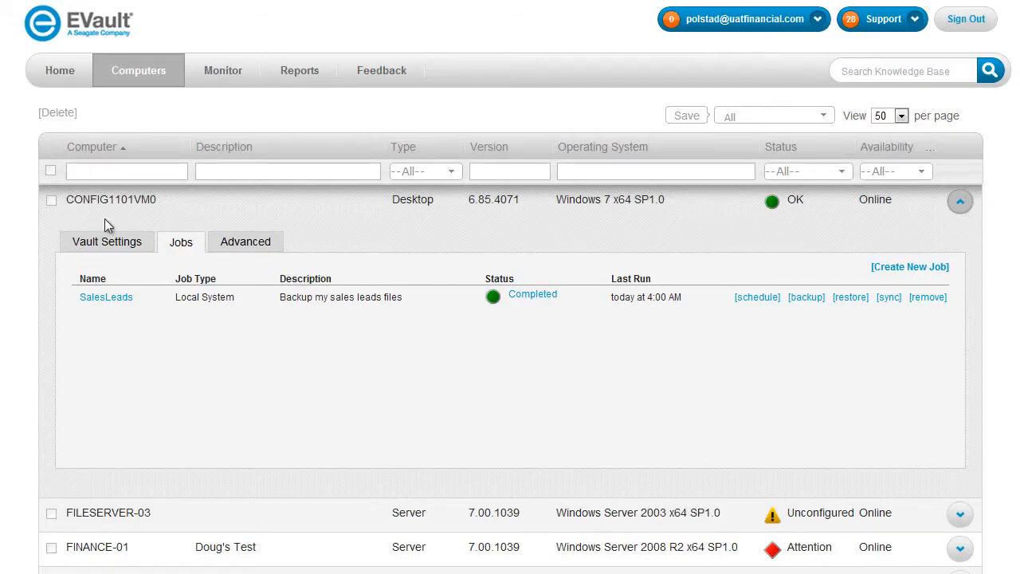
pyautogui.moveTo(375, 263)
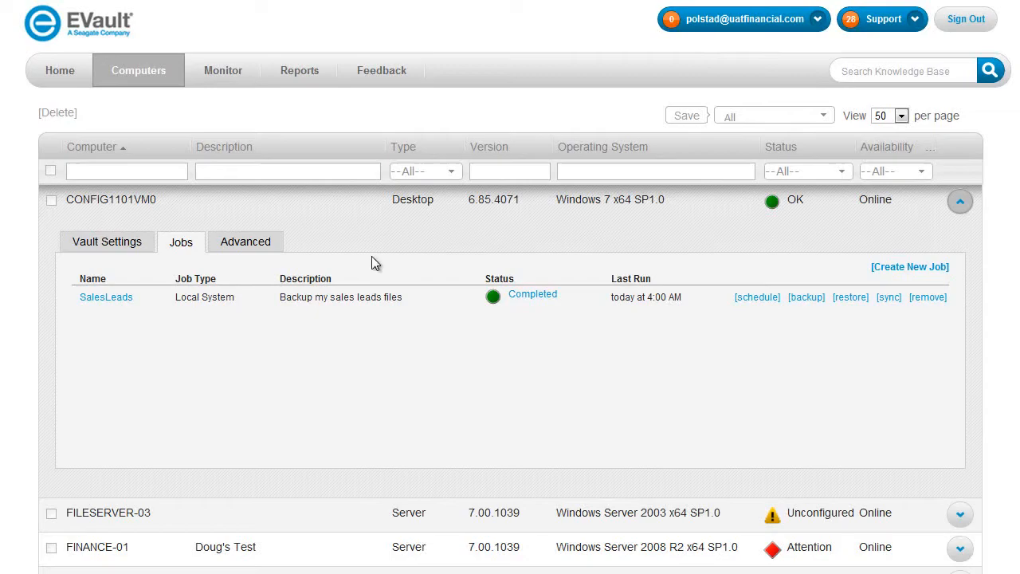
pyautogui.click(806, 297)
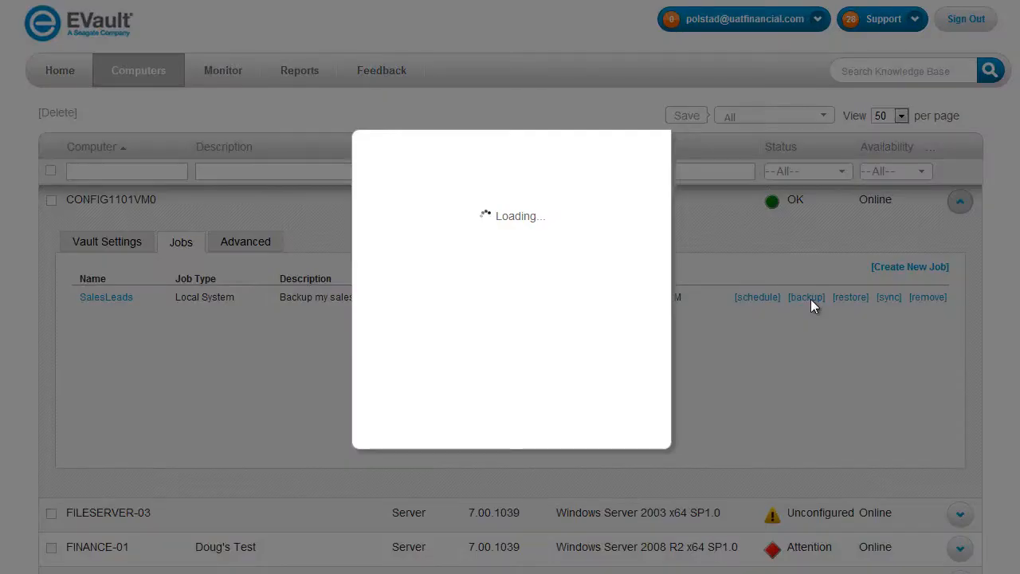
pyautogui.click(807, 297)
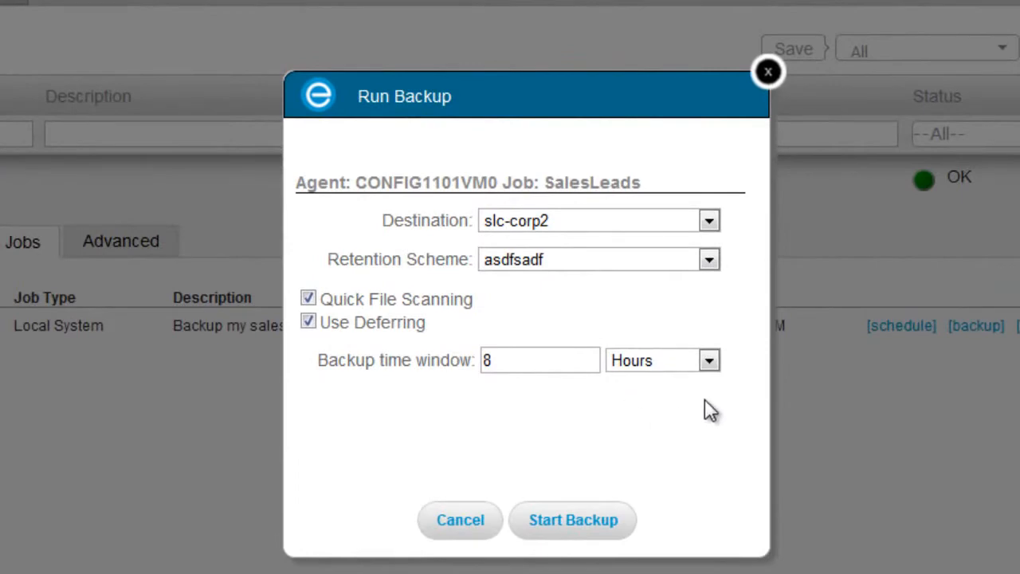
pyautogui.click(573, 519)
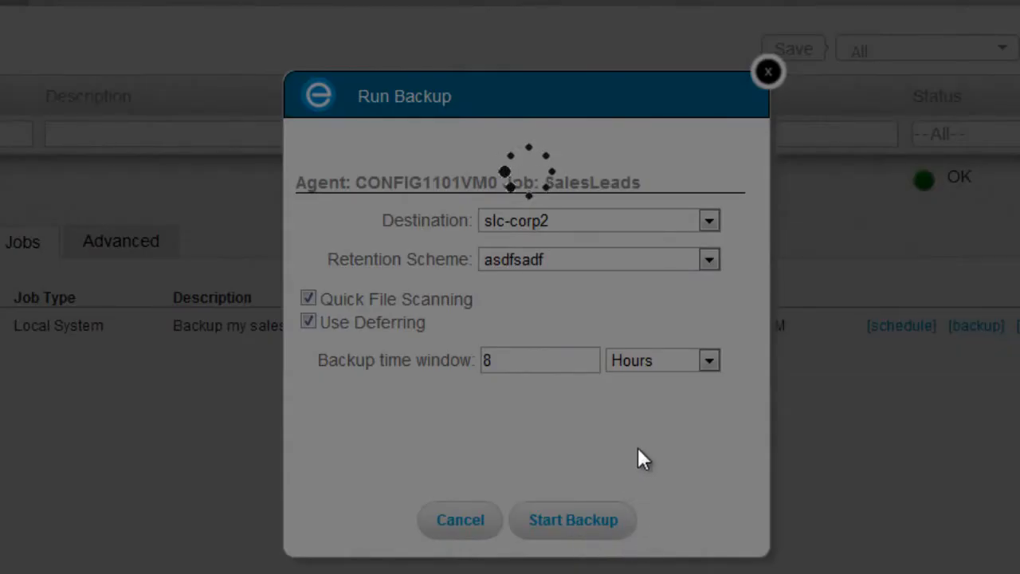
pyautogui.click(572, 519)
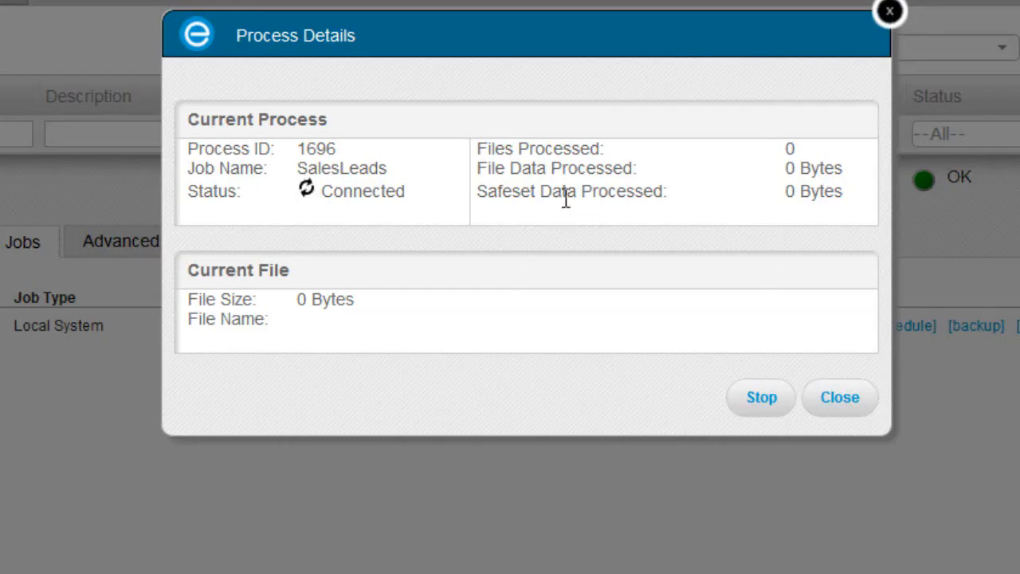
pyautogui.moveTo(700, 355)
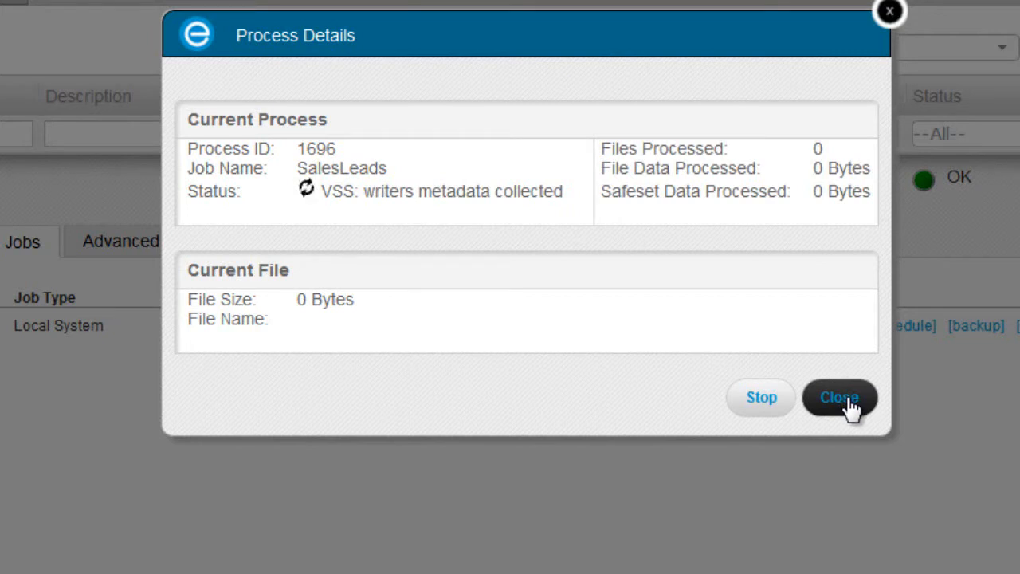
pyautogui.moveTo(761, 406)
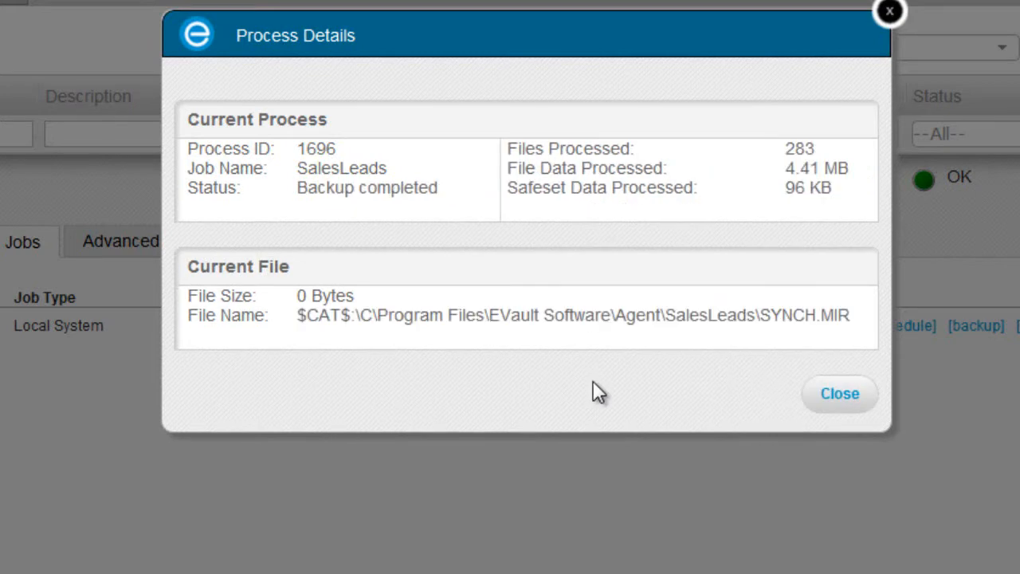
pyautogui.click(839, 393)
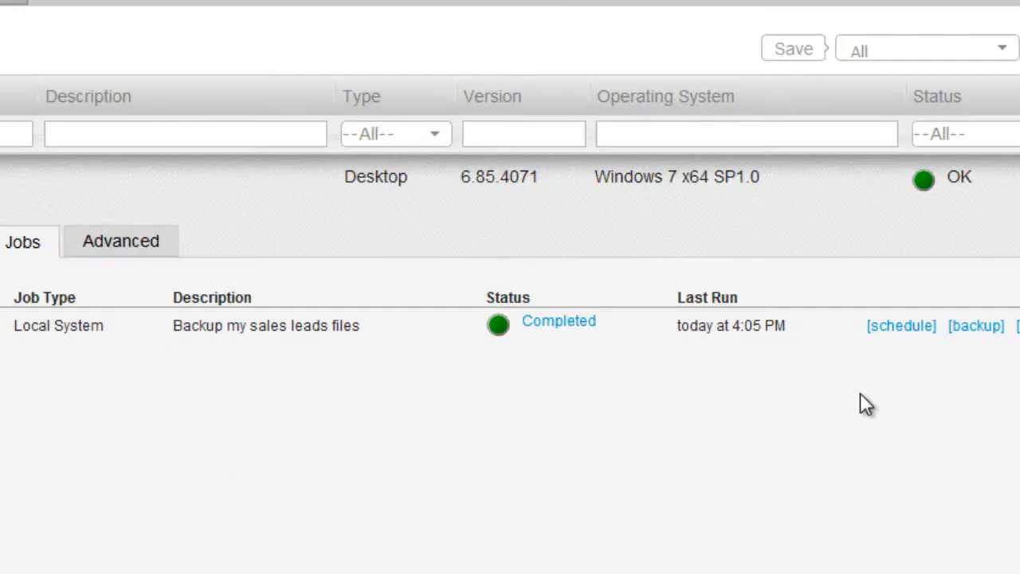
pyautogui.moveTo(748, 408)
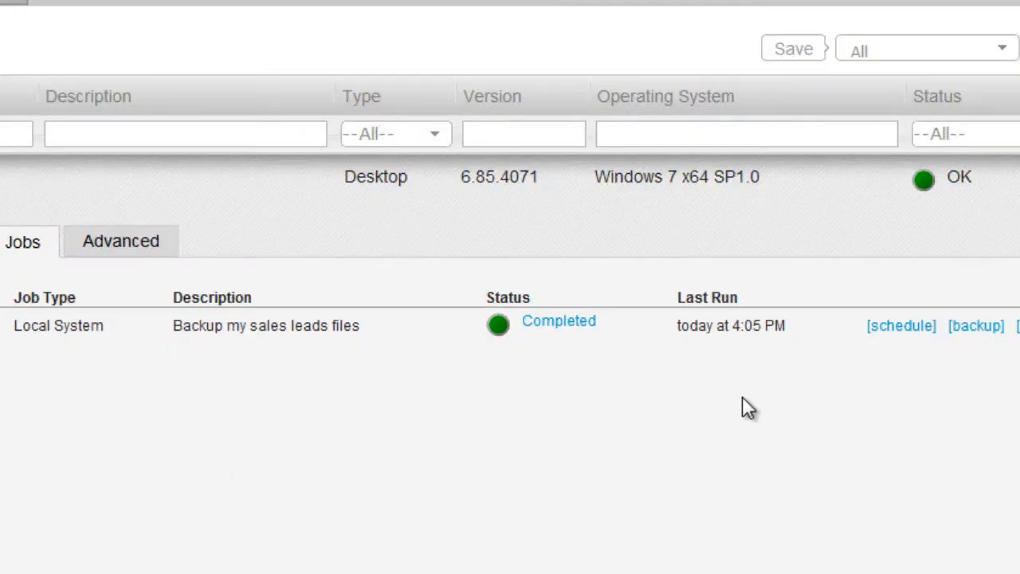
pyautogui.moveTo(716, 432)
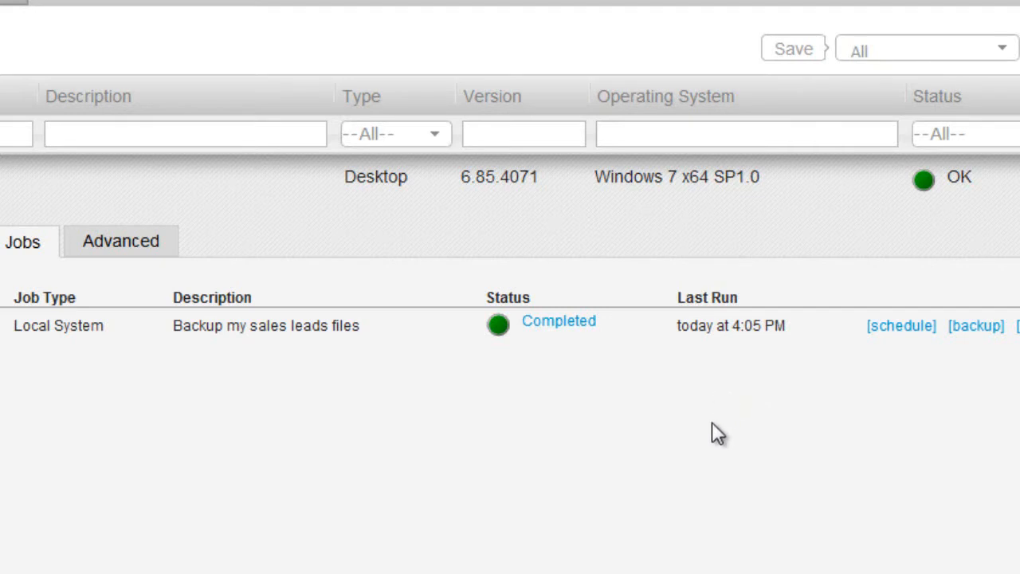
pyautogui.moveTo(574, 328)
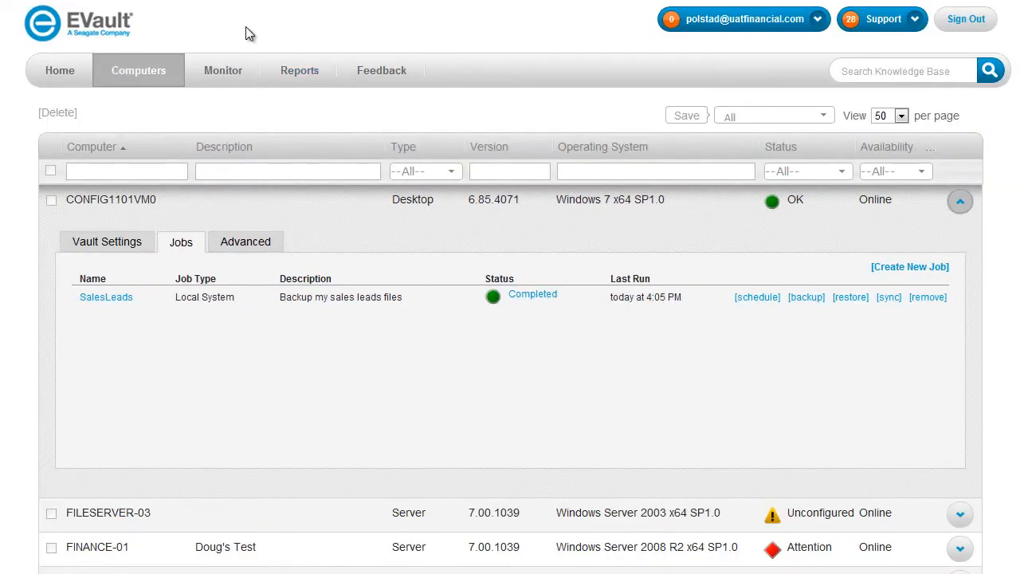
# - Show the Monitor page's recent backup jobs, with SalesLeads on top at 4:05 PM
pyautogui.click(223, 70)
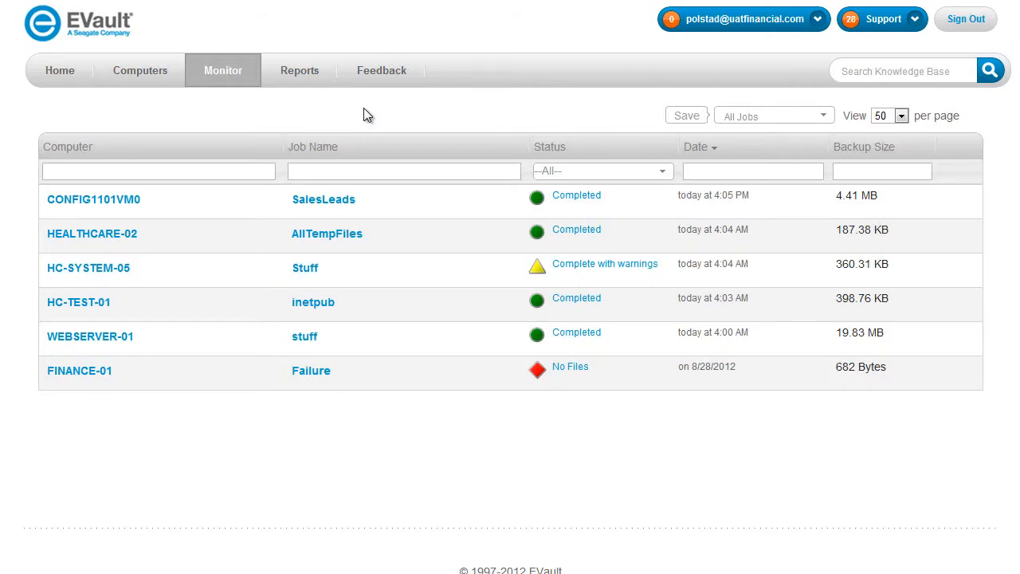
pyautogui.moveTo(548, 431)
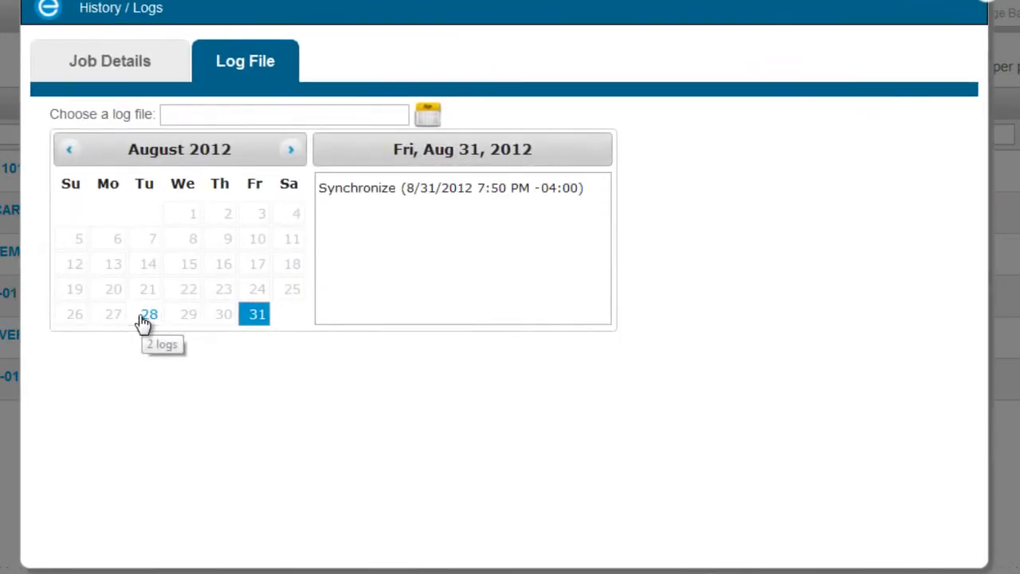
# - Open the Backup log from 8/28/2012 9:37 PM and scroll through it
pyautogui.click(148, 314)
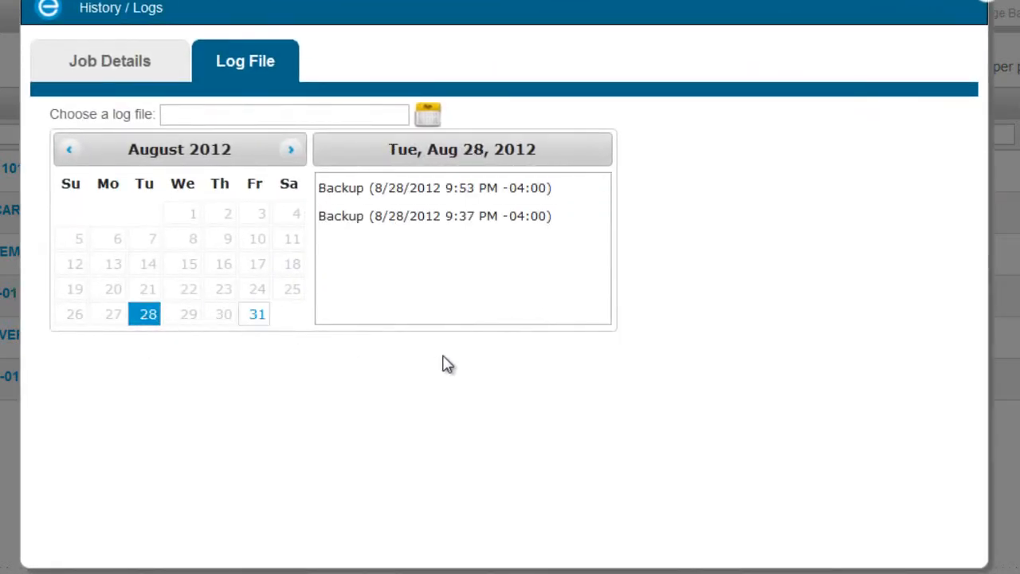
pyautogui.moveTo(532, 248)
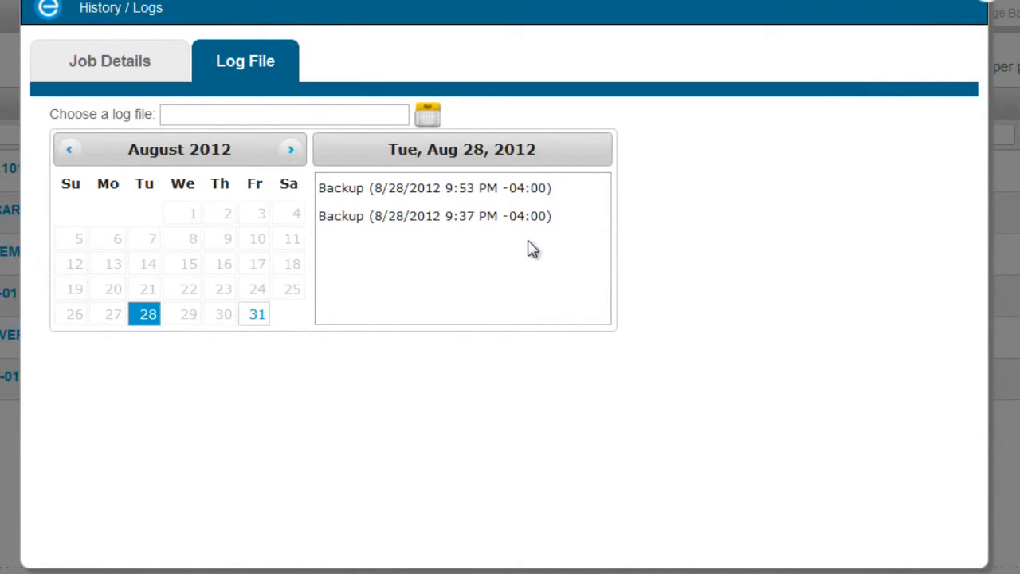
pyautogui.click(433, 216)
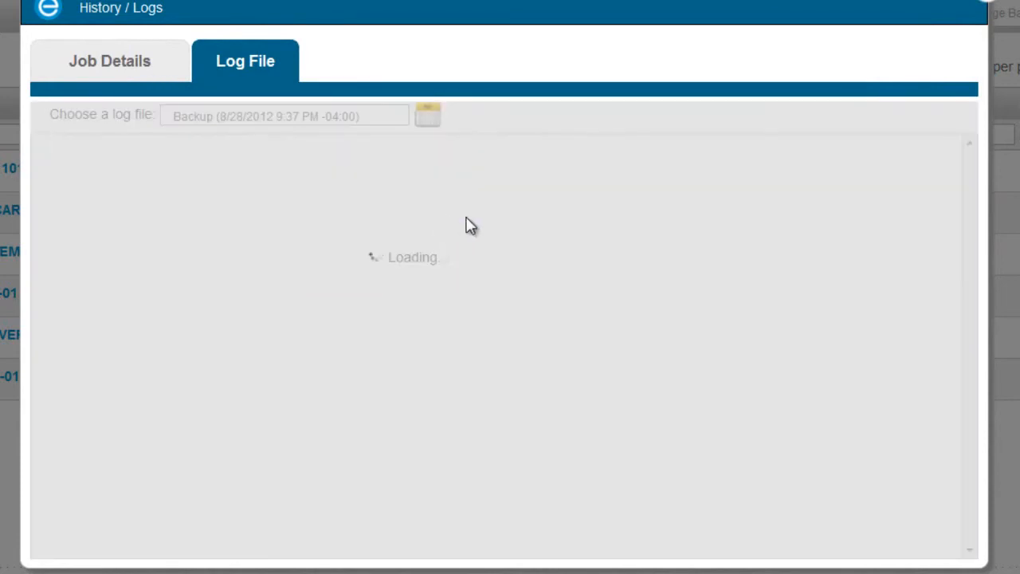
pyautogui.moveTo(709, 405)
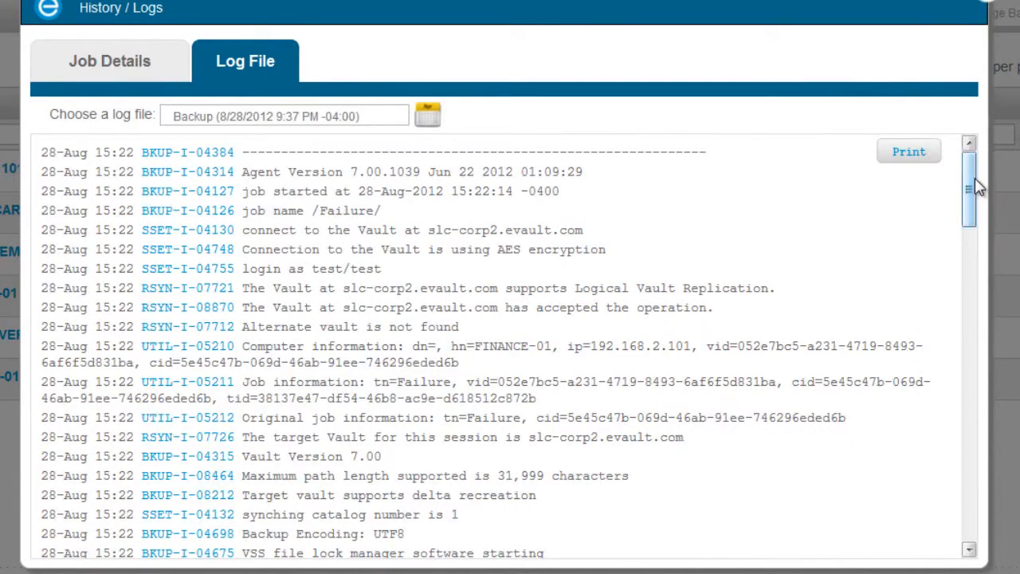
pyautogui.scroll(-3)
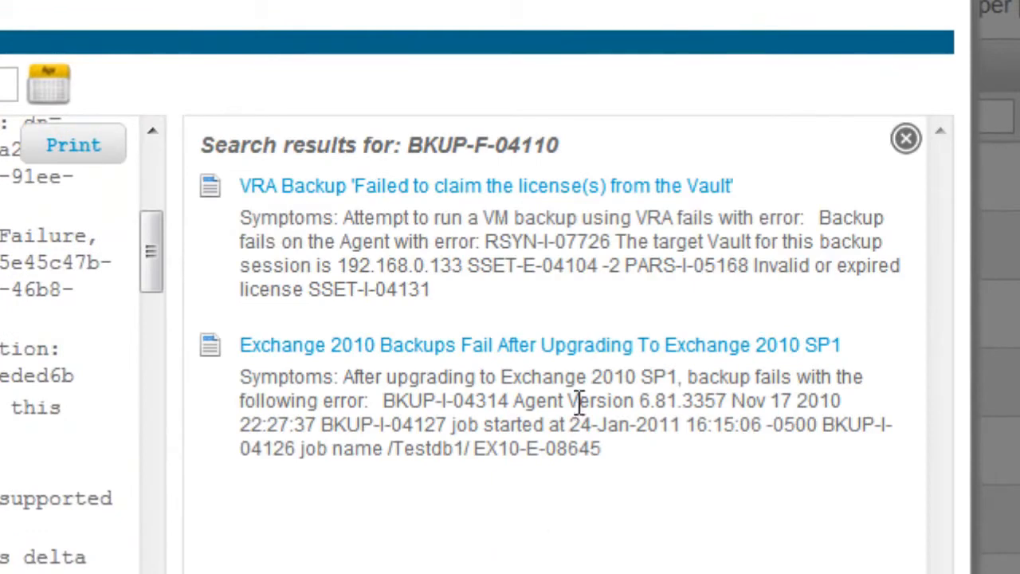
# - Read the 'VRA Backup Failed to claim the license(s)' article, then close History / Logs
pyautogui.click(905, 137)
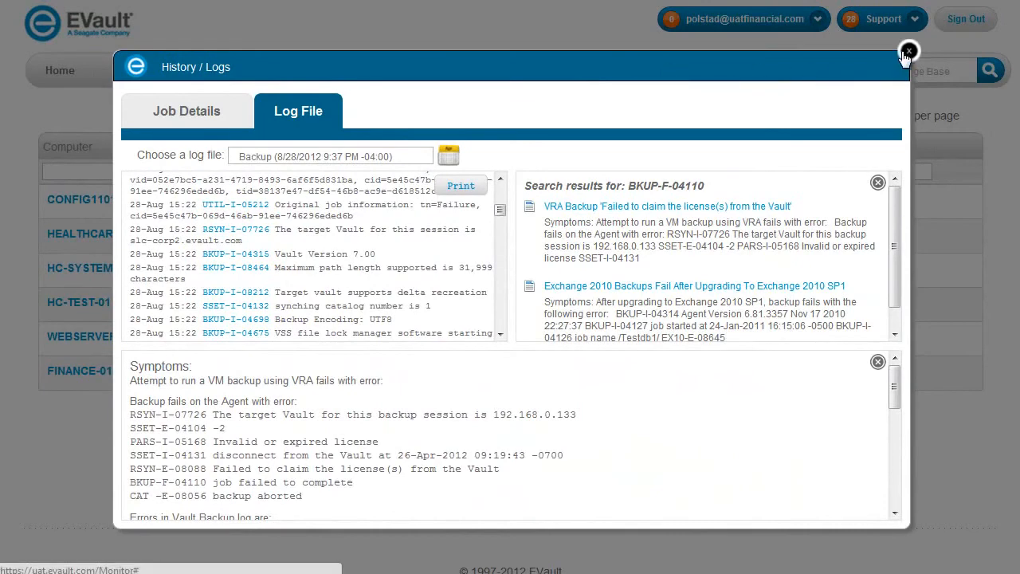
pyautogui.click(909, 50)
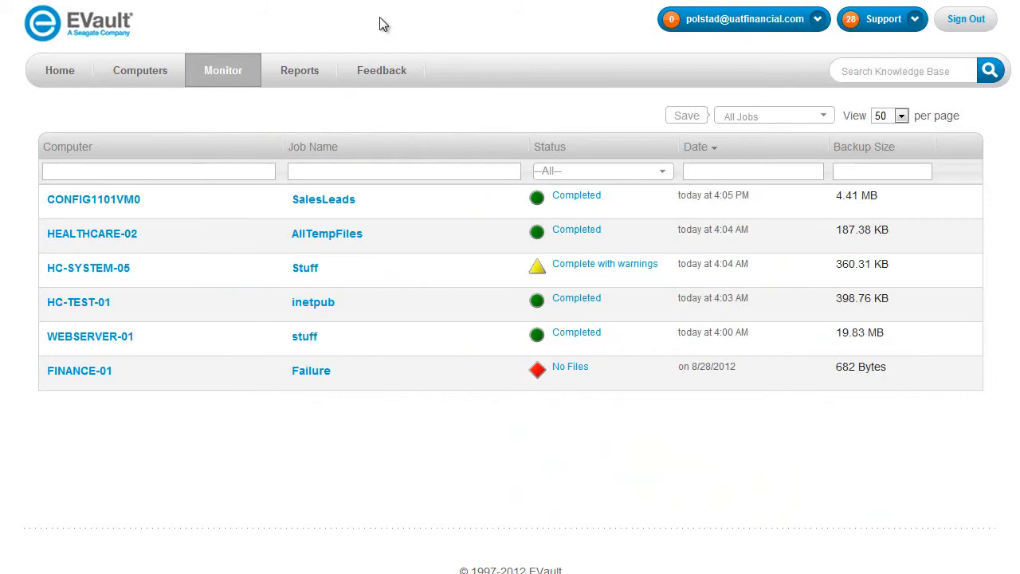
# - Go to Reports and open the Backup Details Report's Default View
pyautogui.click(299, 70)
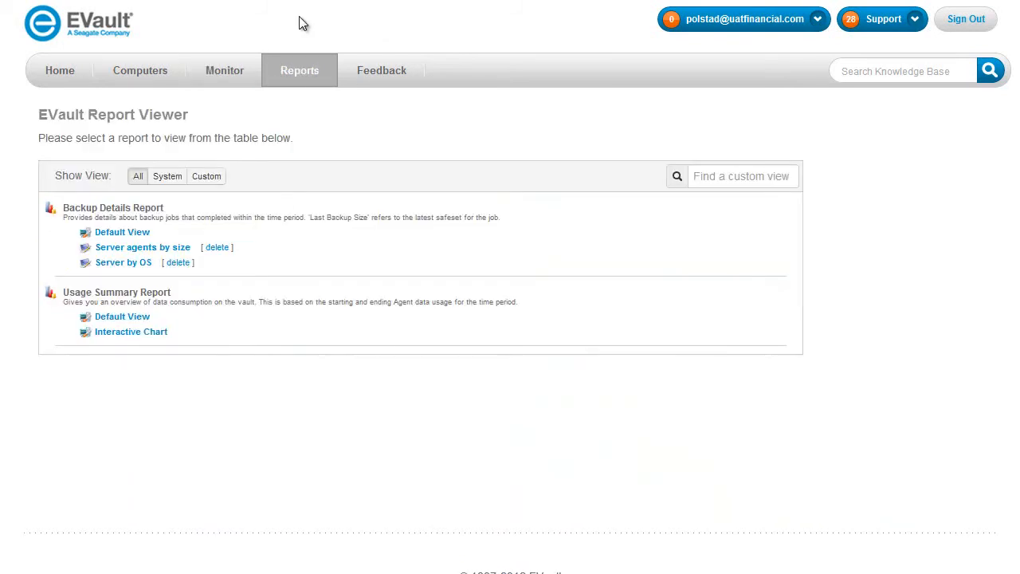
pyautogui.moveTo(391, 179)
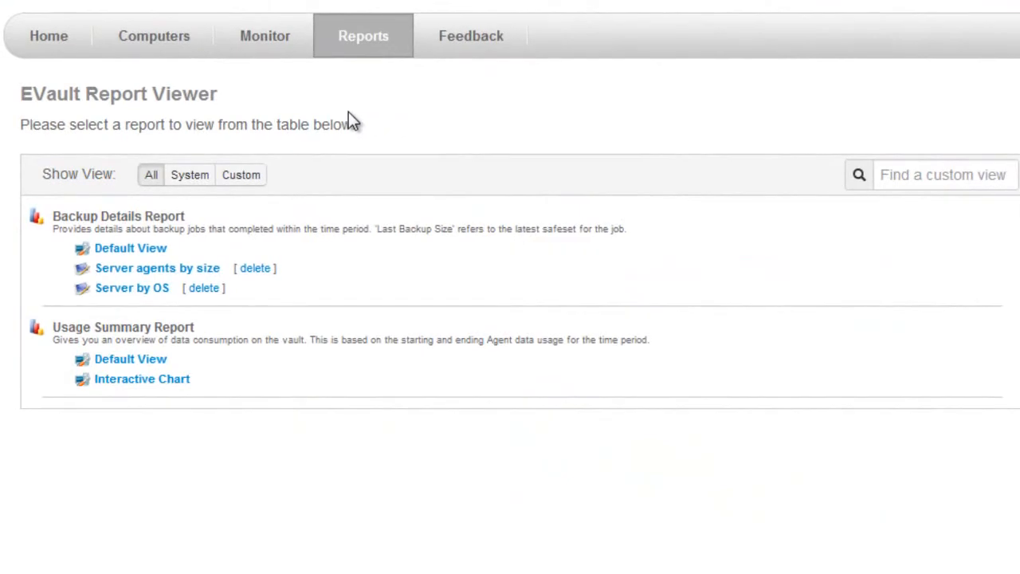
pyautogui.moveTo(295, 127)
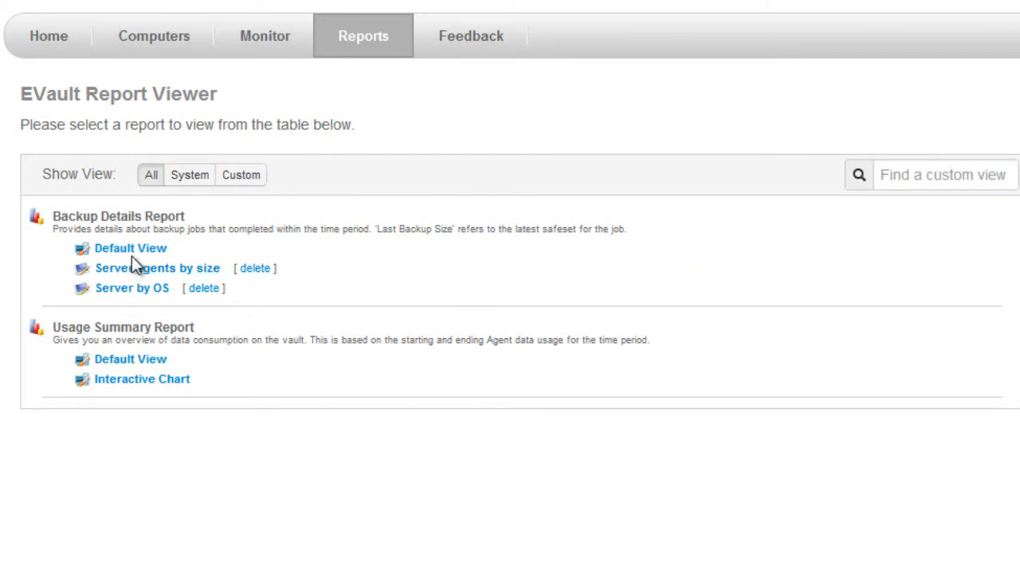
pyautogui.click(130, 248)
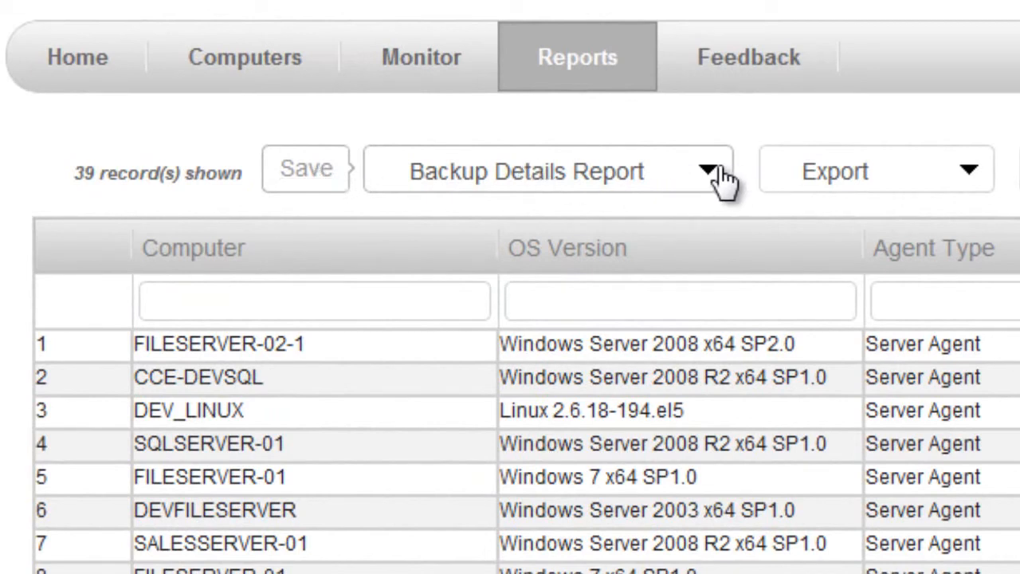
# - Check the report views and export formats, then remove the OS Version column
pyautogui.click(709, 170)
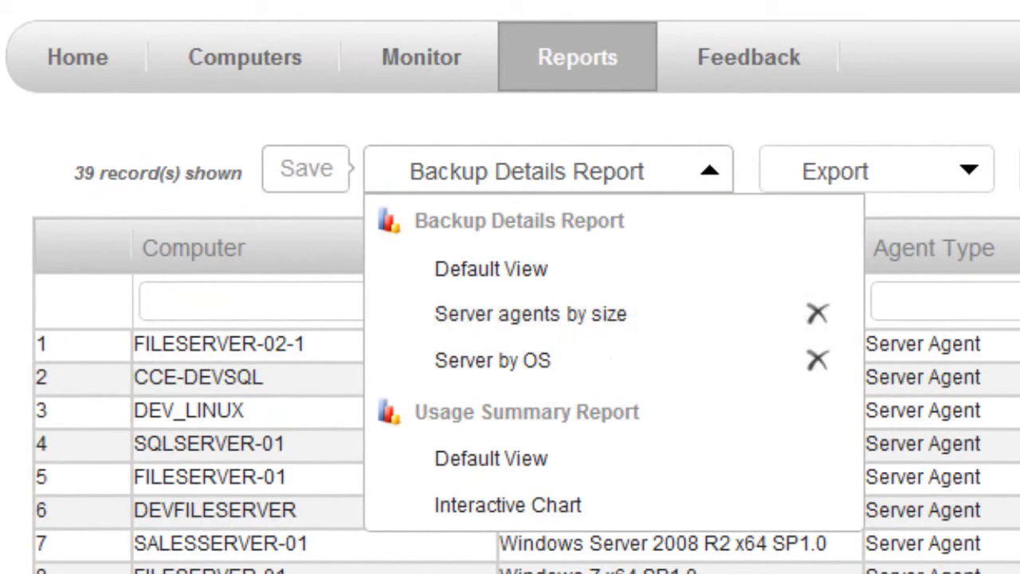
pyautogui.click(548, 170)
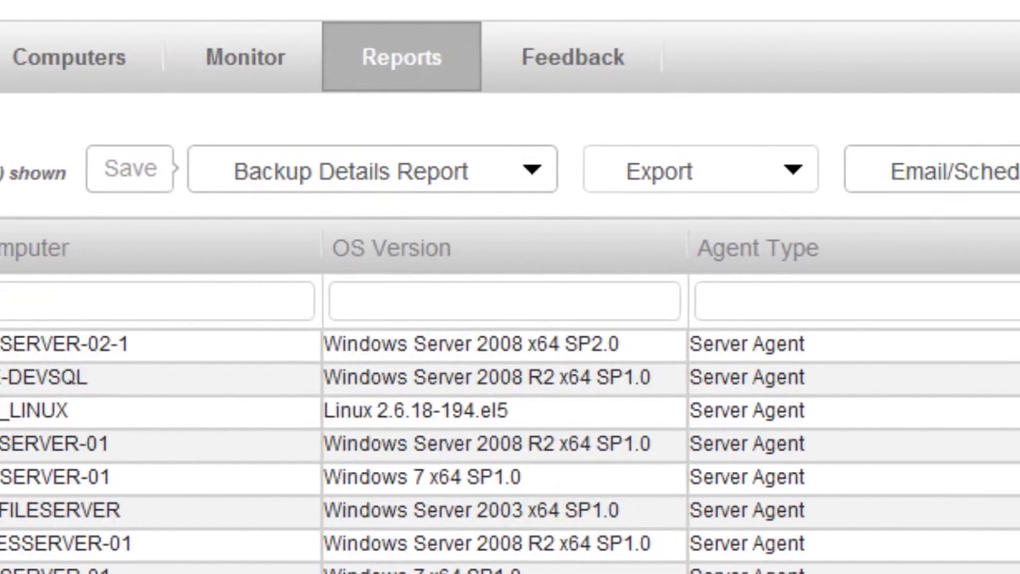
pyautogui.click(658, 170)
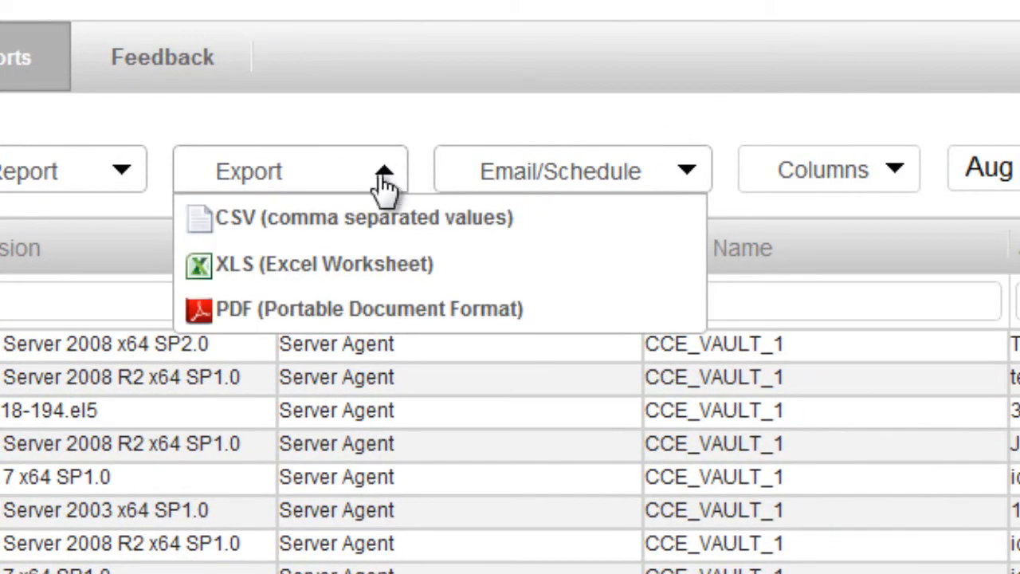
pyautogui.moveTo(351, 231)
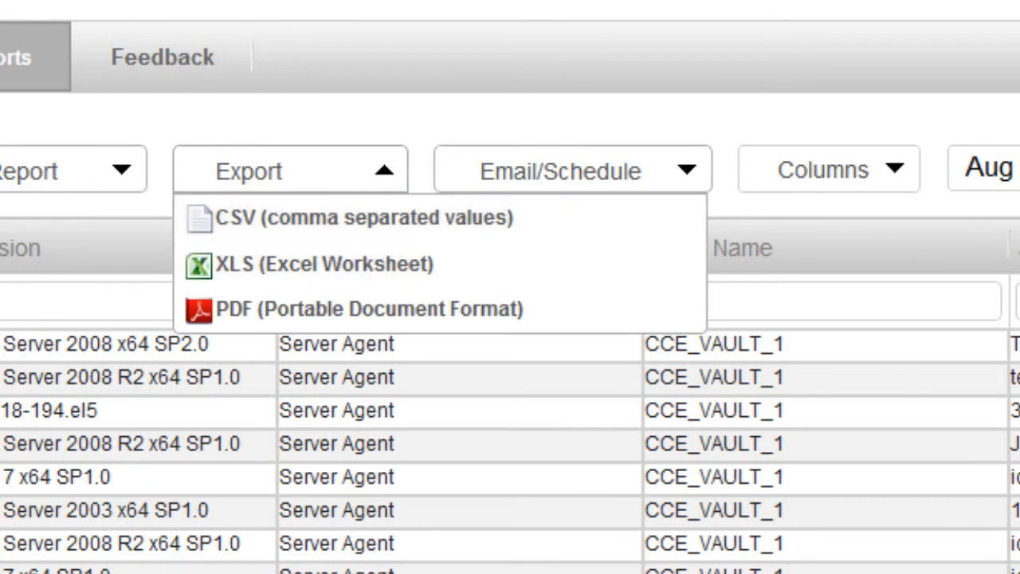
pyautogui.click(572, 170)
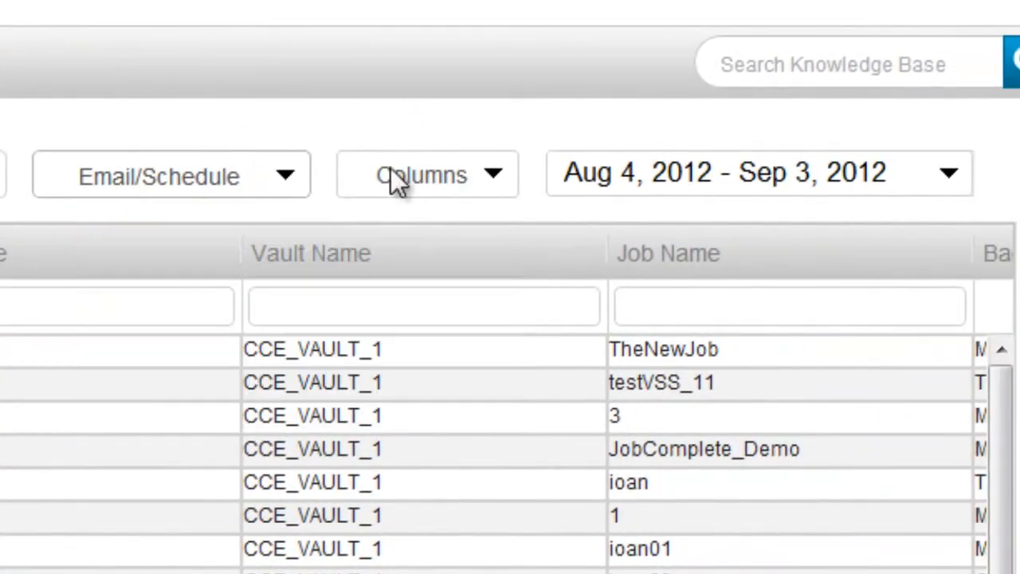
pyautogui.click(426, 174)
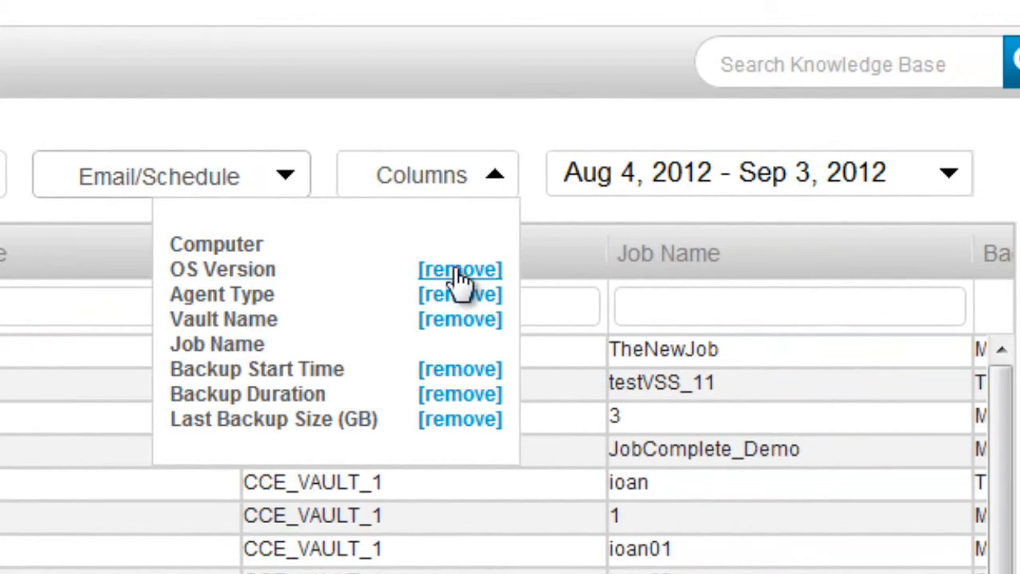
pyautogui.click(459, 270)
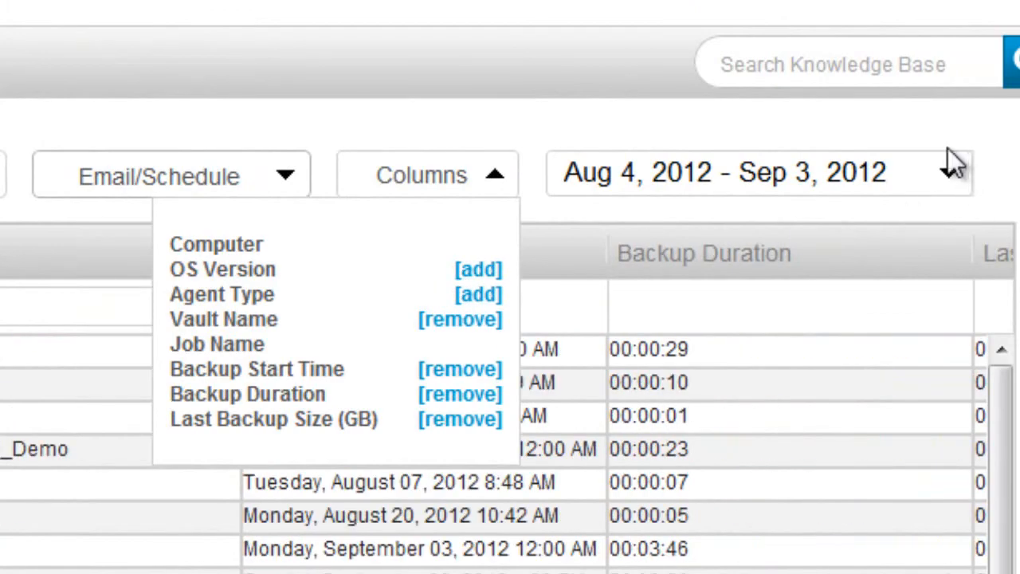